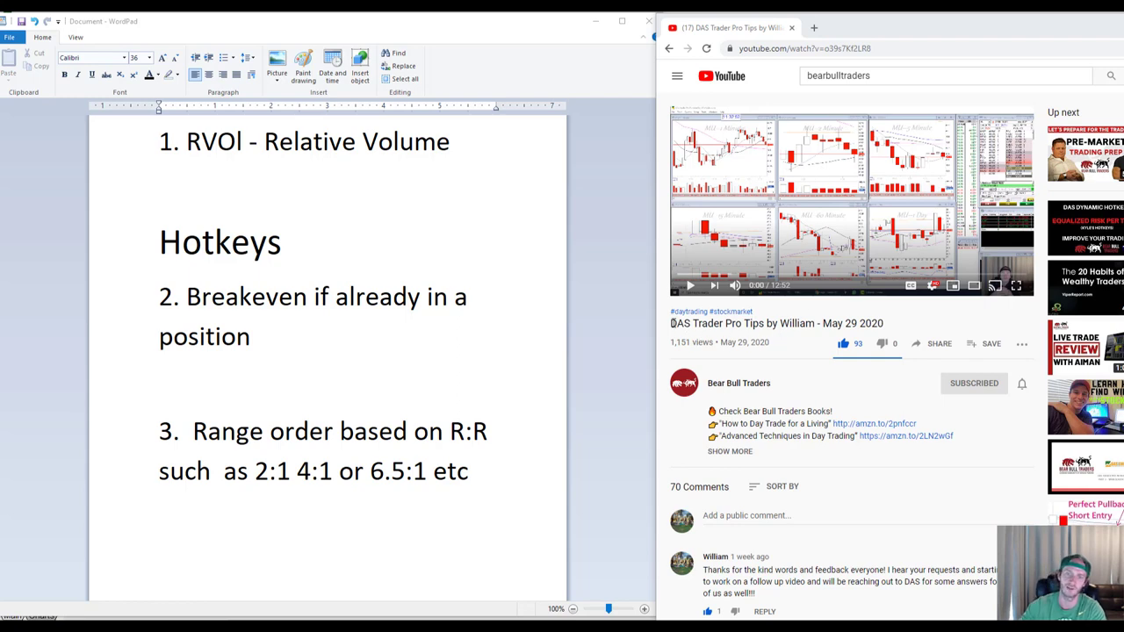
pyautogui.moveTo(875, 389)
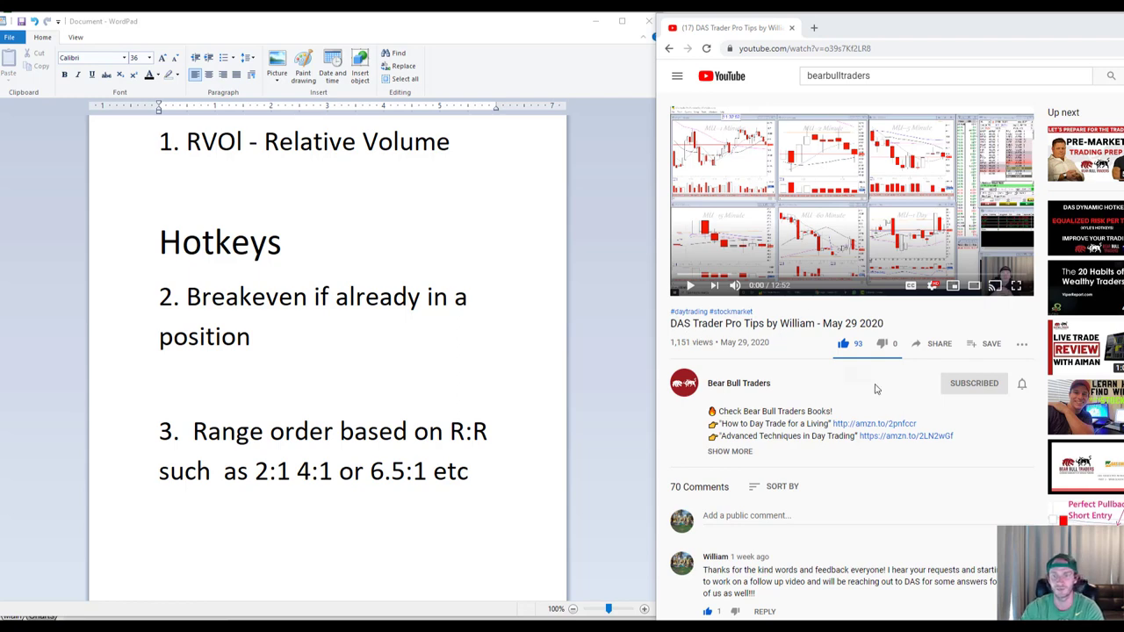
# Scroll through the video's comments, underlining three viewer requests about 2:1 and stop-loss hotkeys.
pyautogui.scroll(-3)
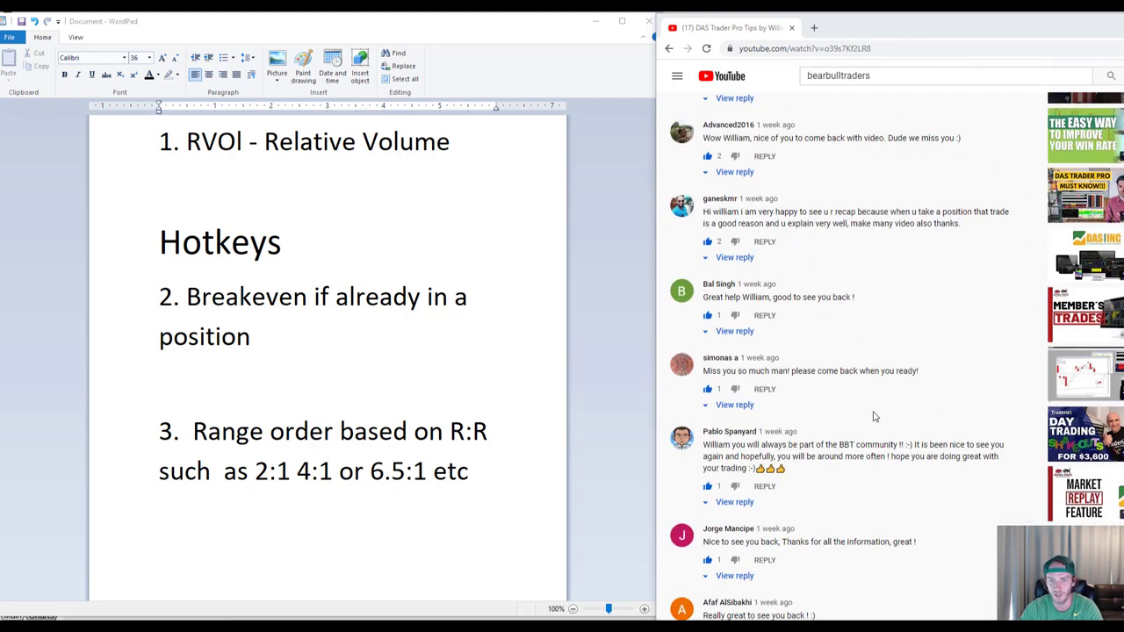
pyautogui.scroll(-3)
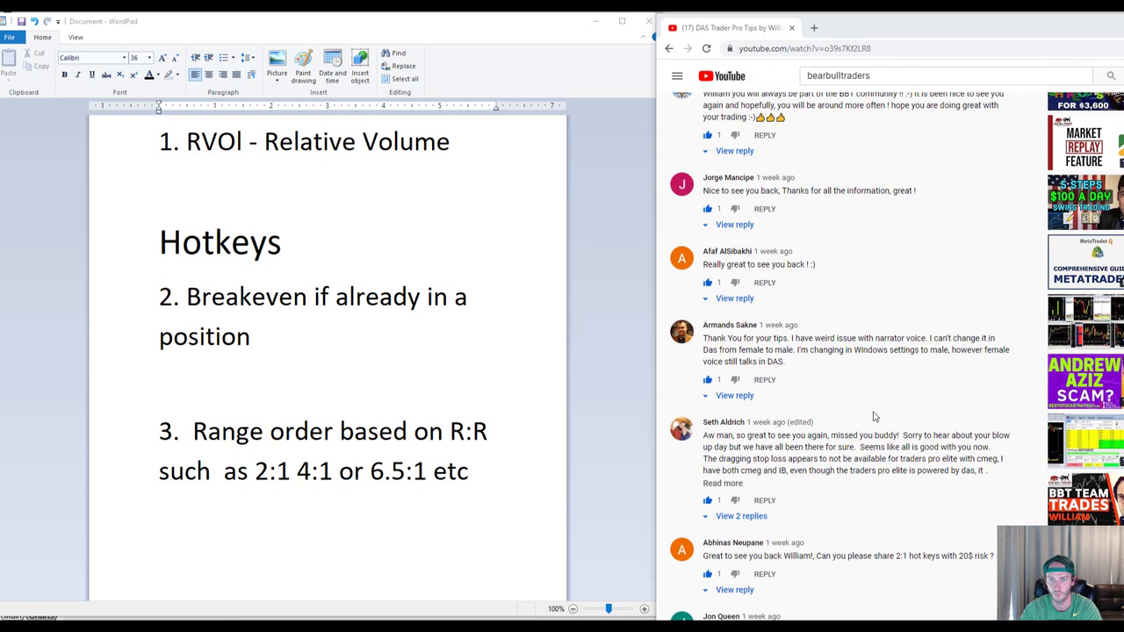
pyautogui.scroll(-3)
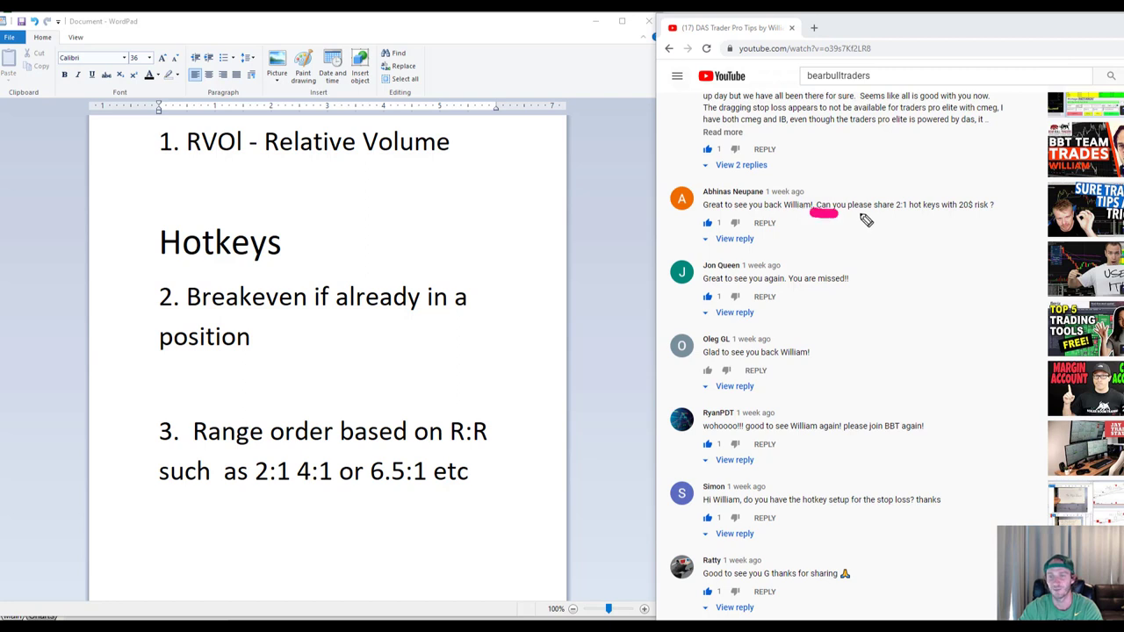
pyautogui.moveTo(825, 213); pyautogui.dragTo(997, 213)
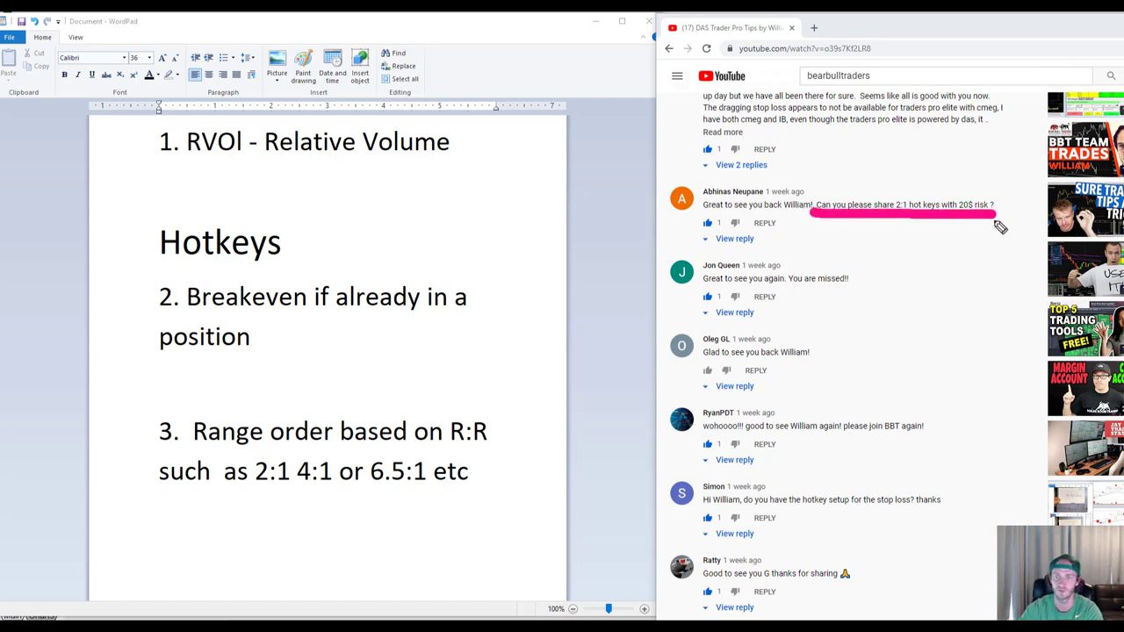
pyautogui.scroll(-3)
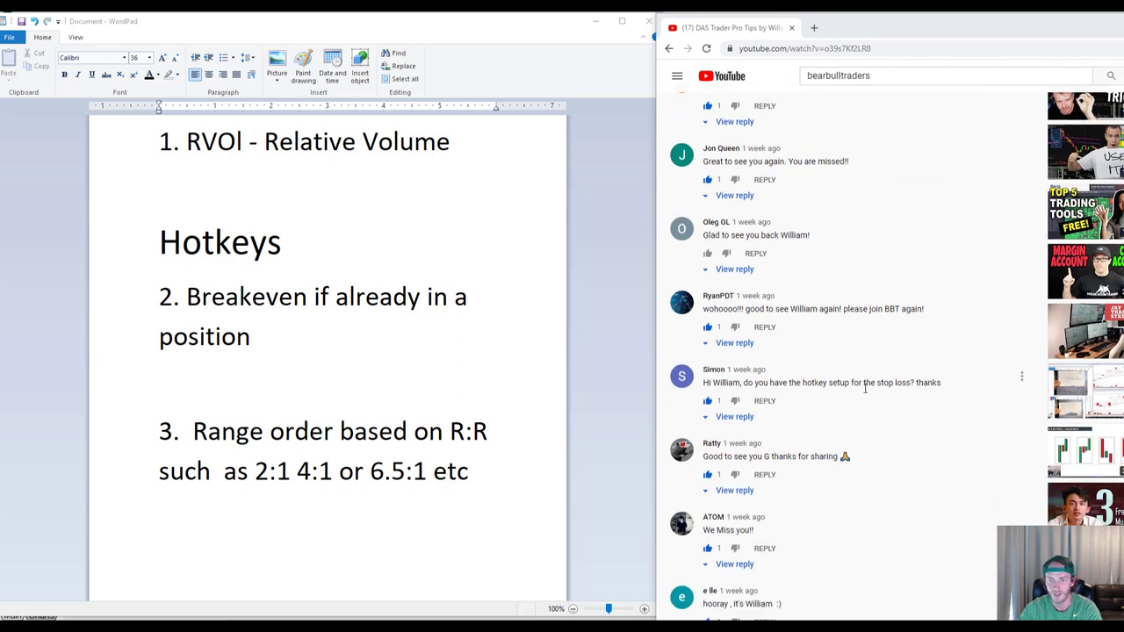
pyautogui.moveTo(794, 393); pyautogui.dragTo(851, 393)
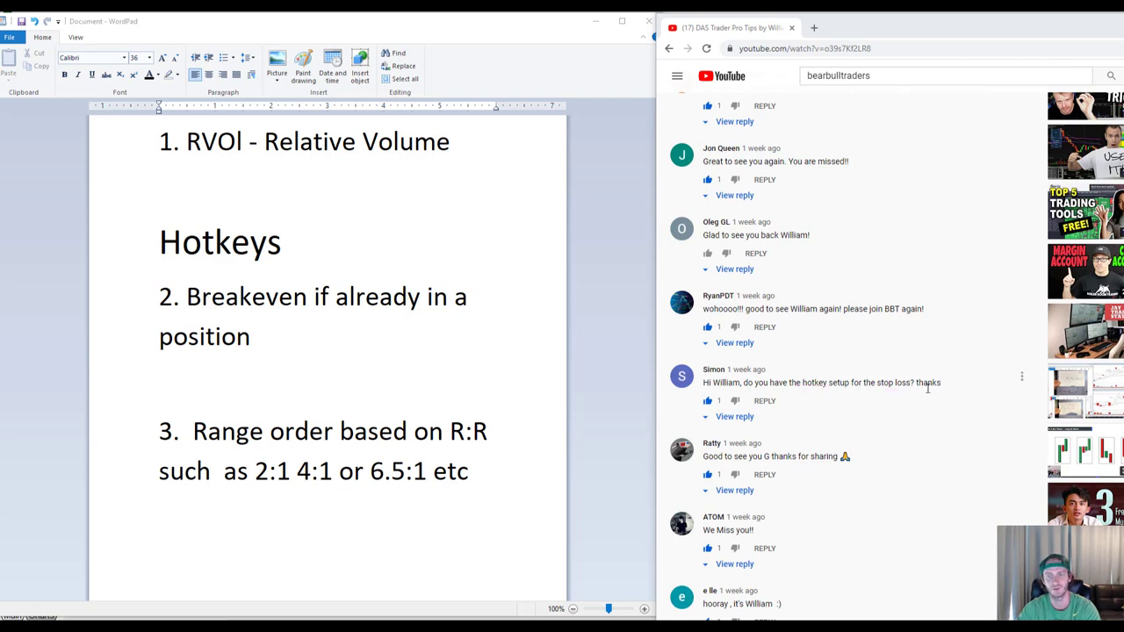
pyautogui.scroll(-3)
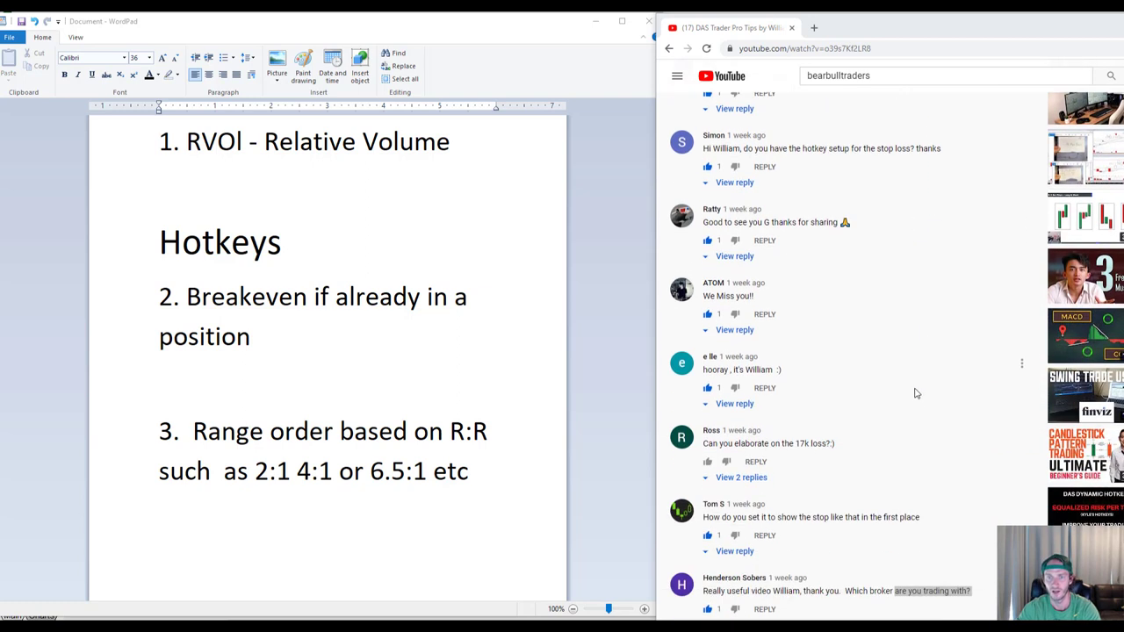
pyautogui.scroll(-3)
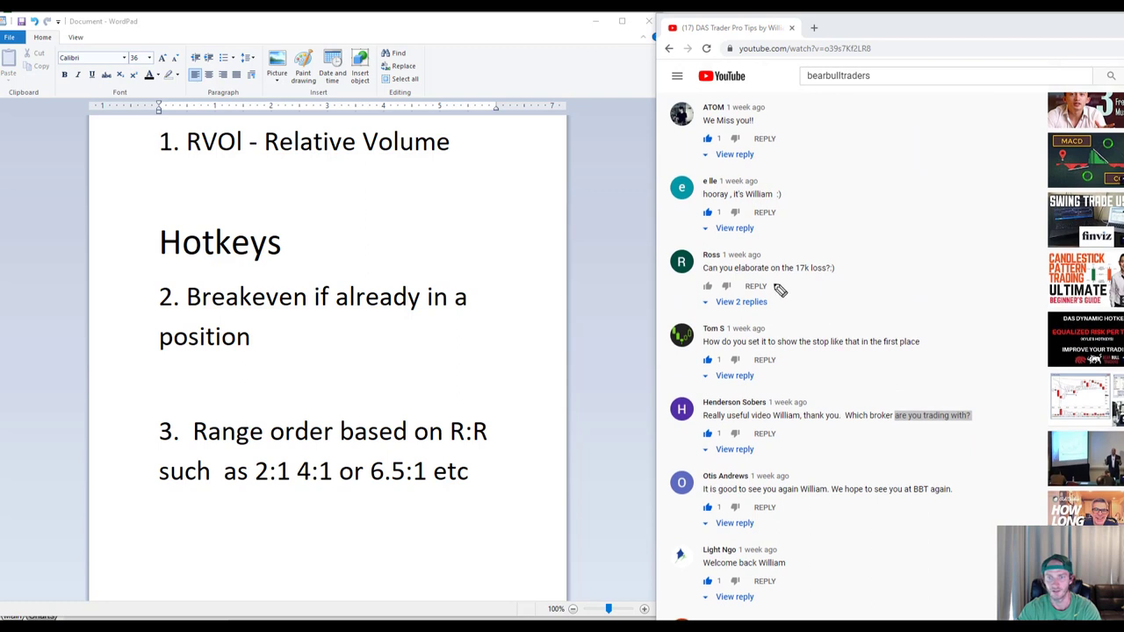
pyautogui.moveTo(777, 284); pyautogui.dragTo(847, 283)
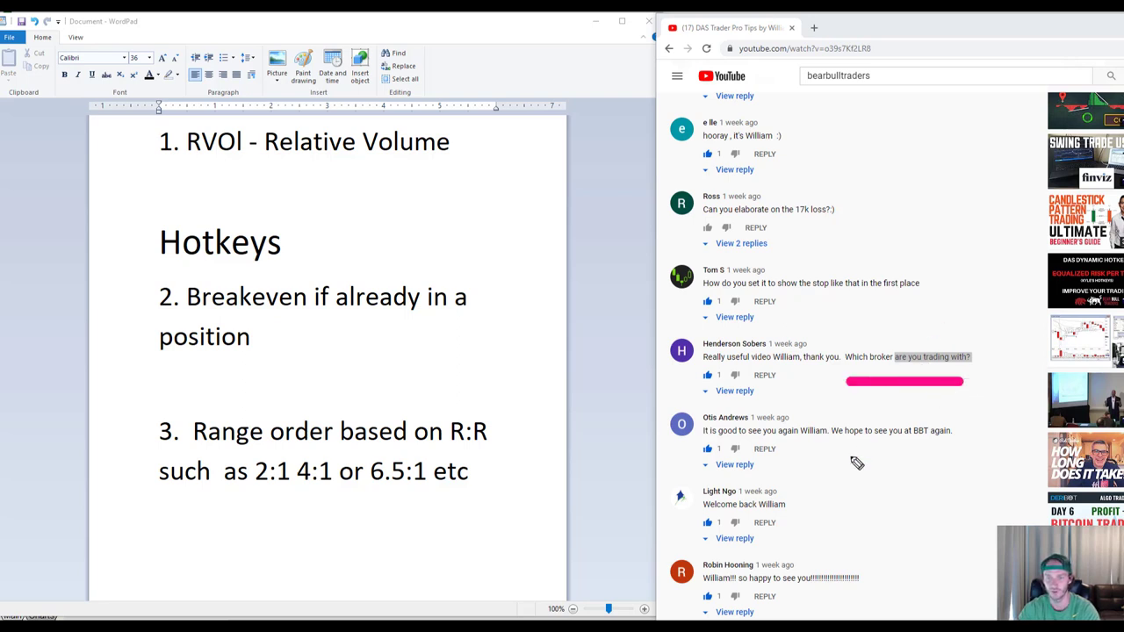
pyautogui.scroll(-3)
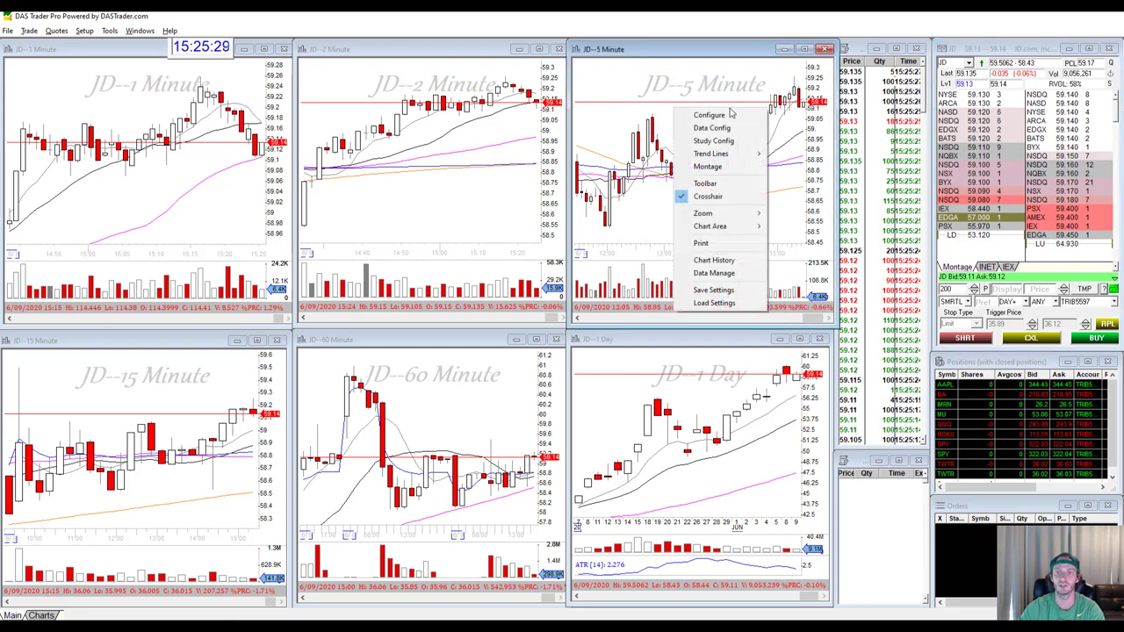
# Show the Chart Area submenu from the JD 5 Minute chart's context menu.
pyautogui.click(709, 114)
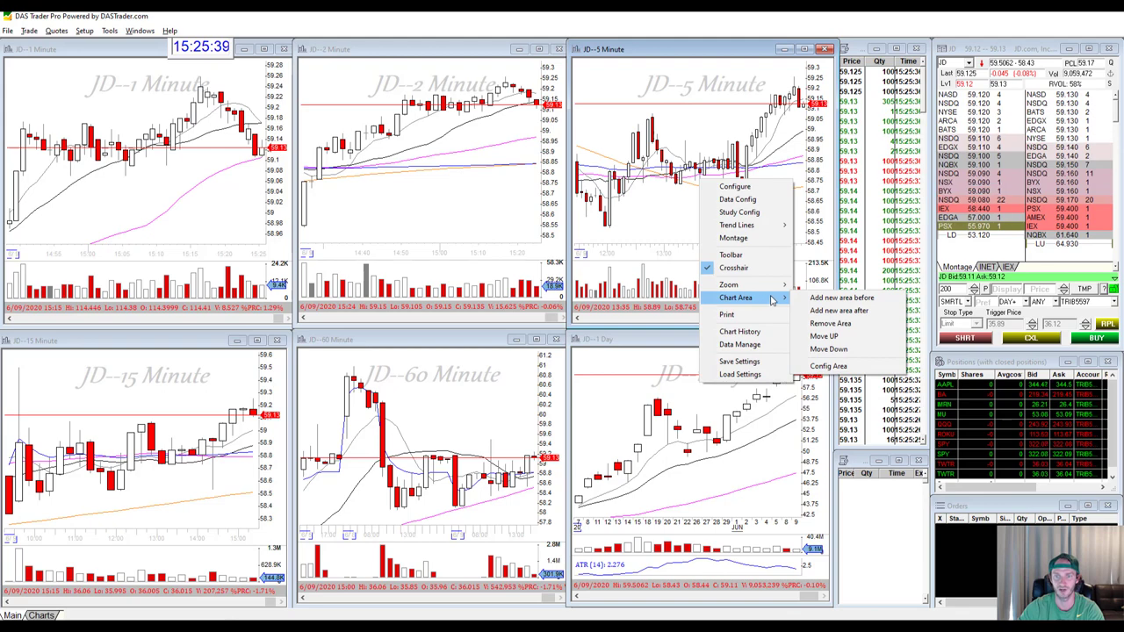
# Submit Chart Area Config with Show Trades and Show Orders on, order type/qty hidden.
pyautogui.click(827, 366)
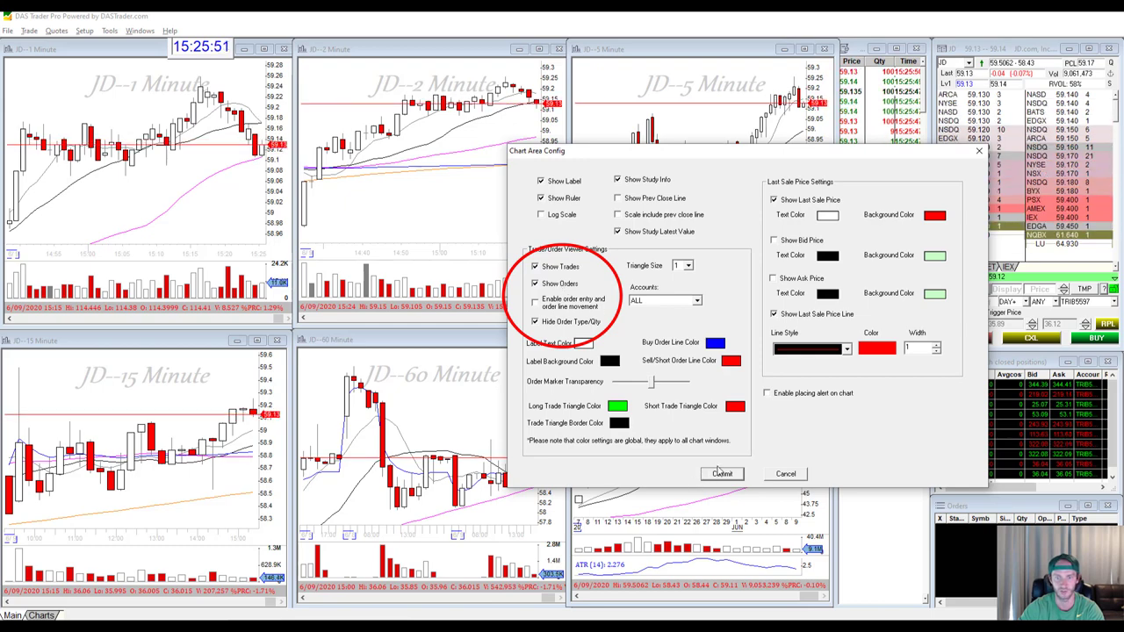
pyautogui.click(721, 473)
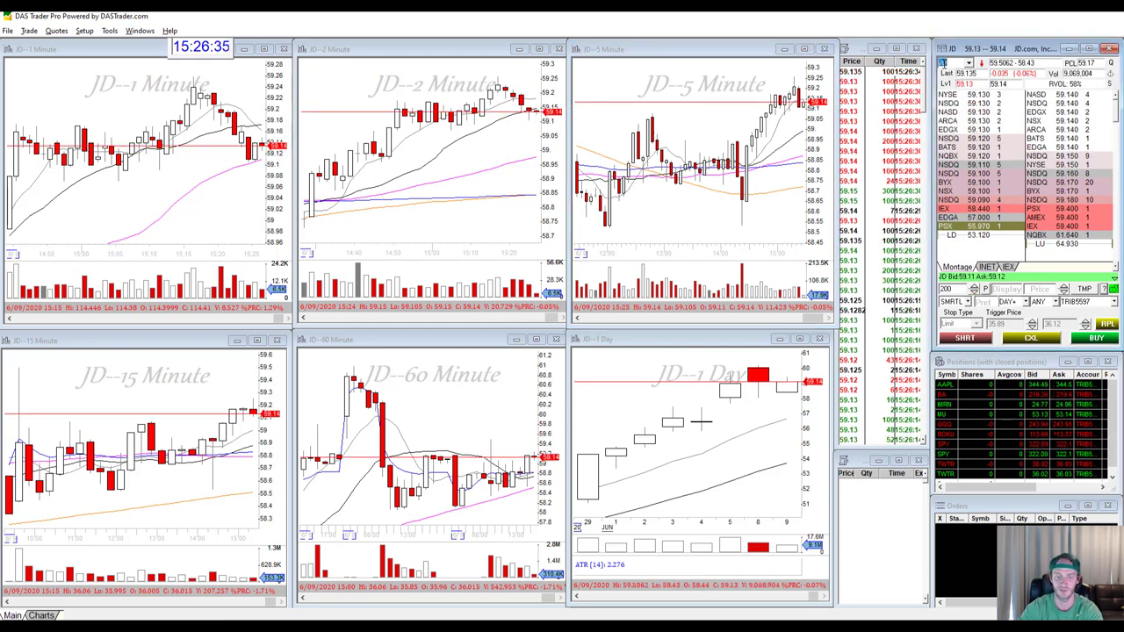
# Load IMRN in the montage, then replace it with TSLA across linked charts.
pyautogui.write('IMRN')
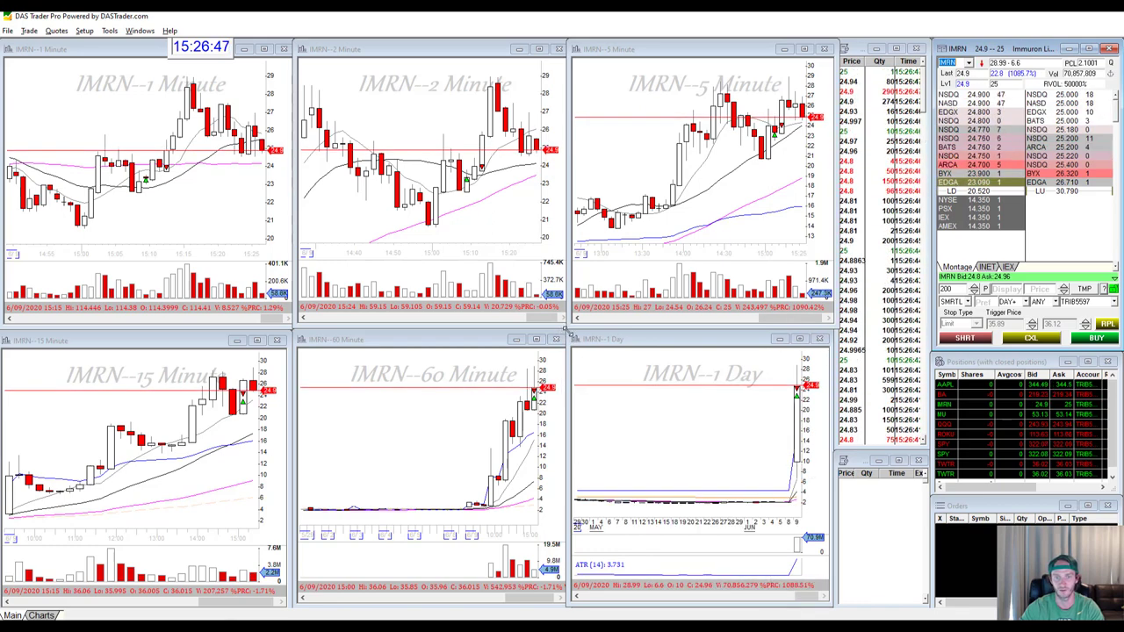
pyautogui.doubleClick(700, 339)
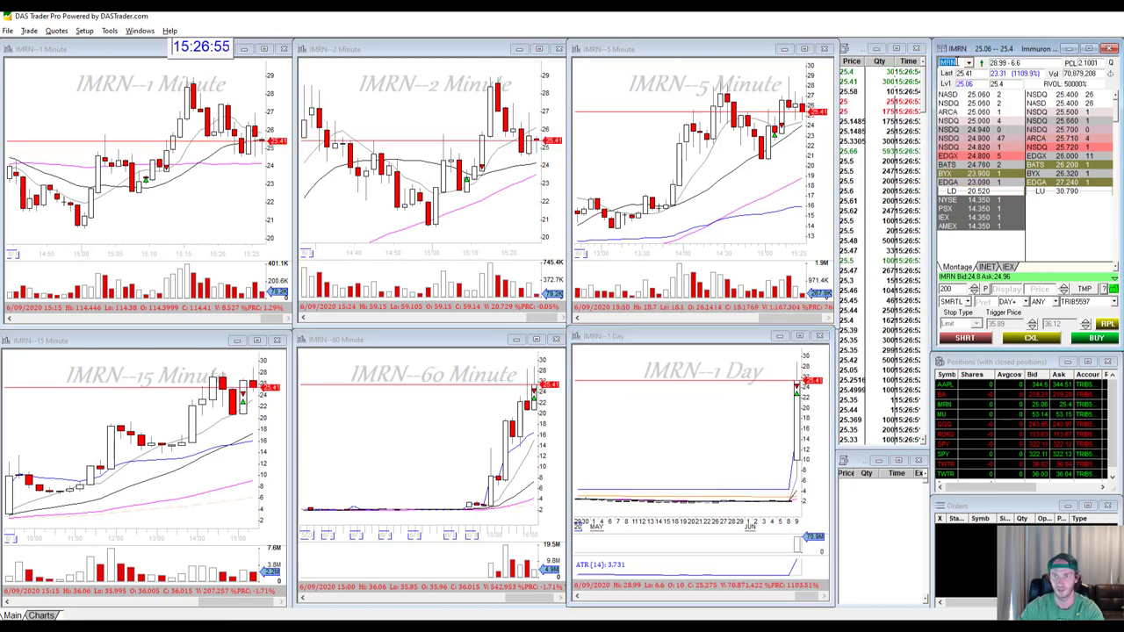
pyautogui.write('TSLA')
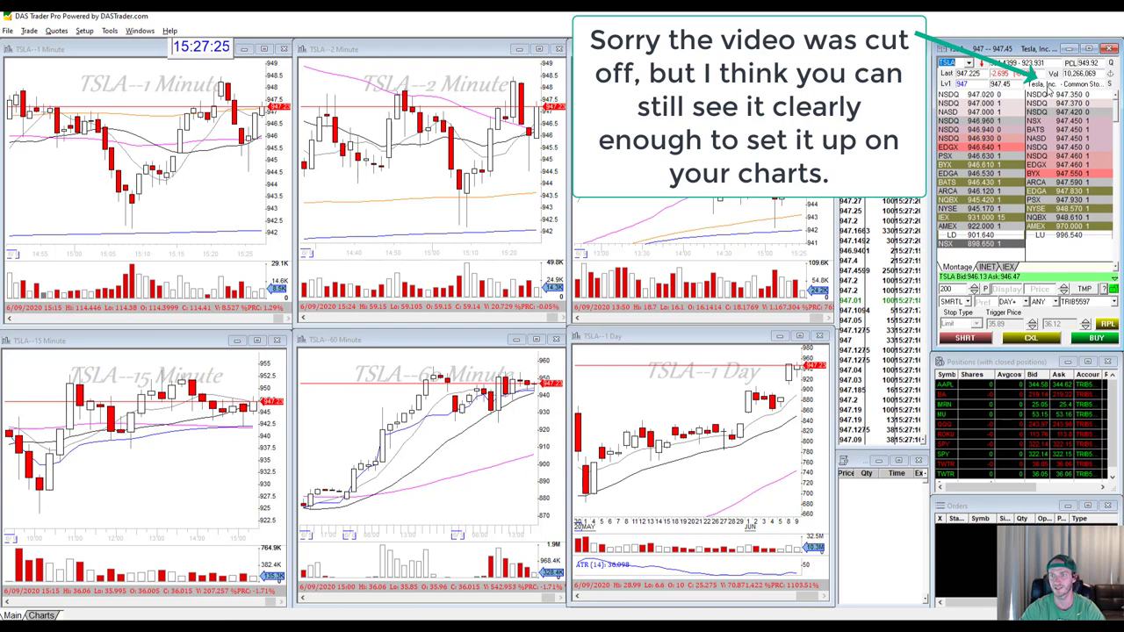
pyautogui.rightClick(1036, 88)
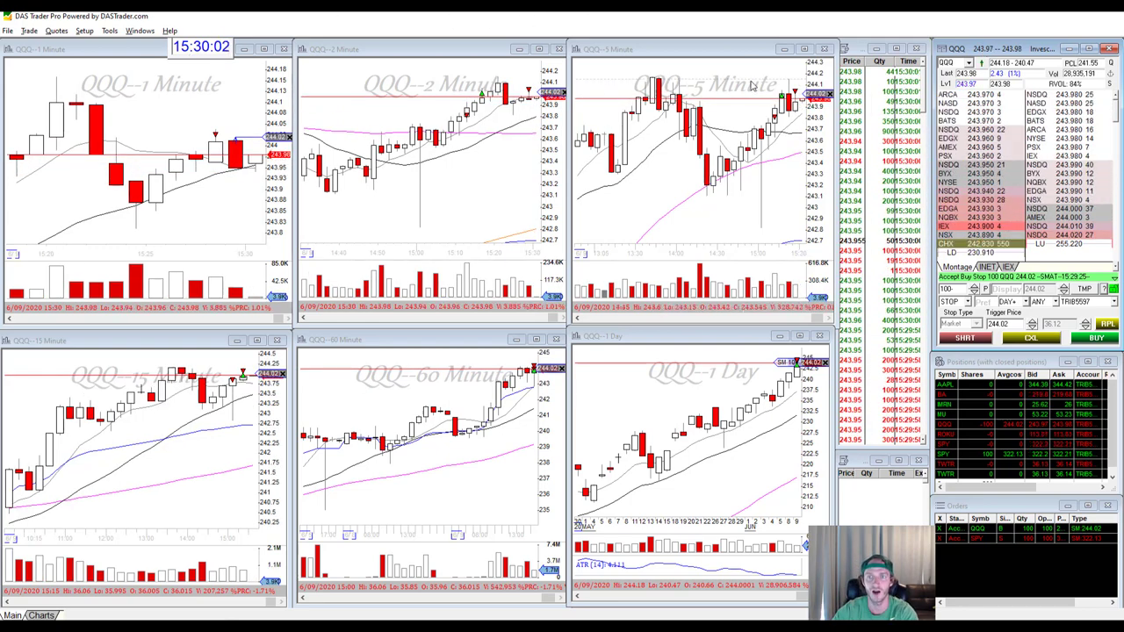
pyautogui.moveTo(604, 54)
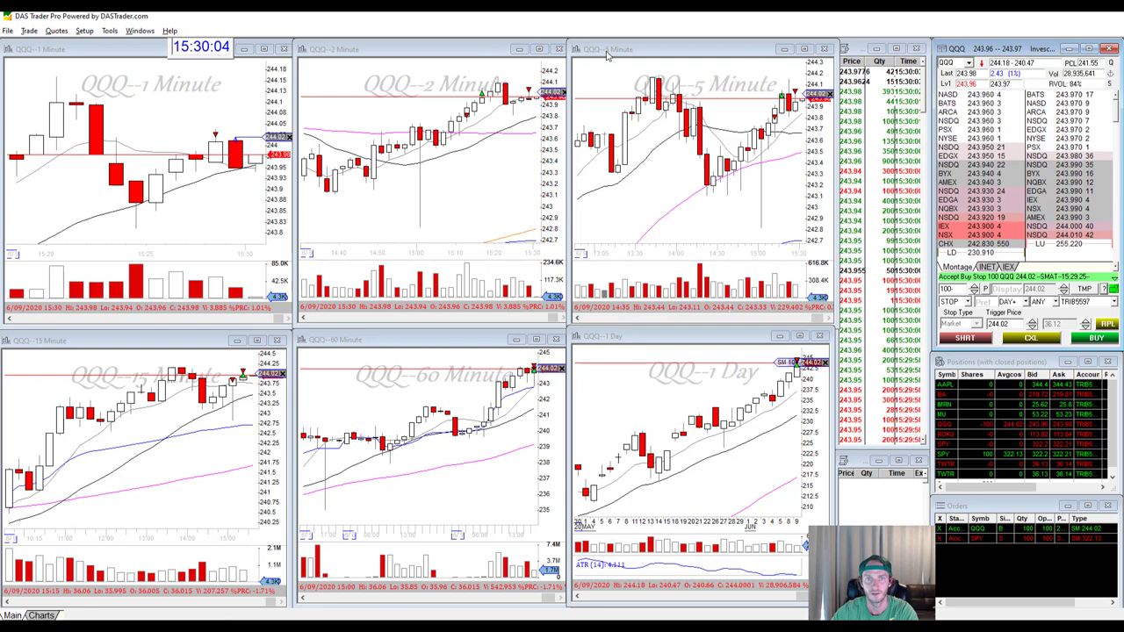
# Bring up the Setup menu while the QQQ 244.02 buy stop stays pending.
pyautogui.click(84, 31)
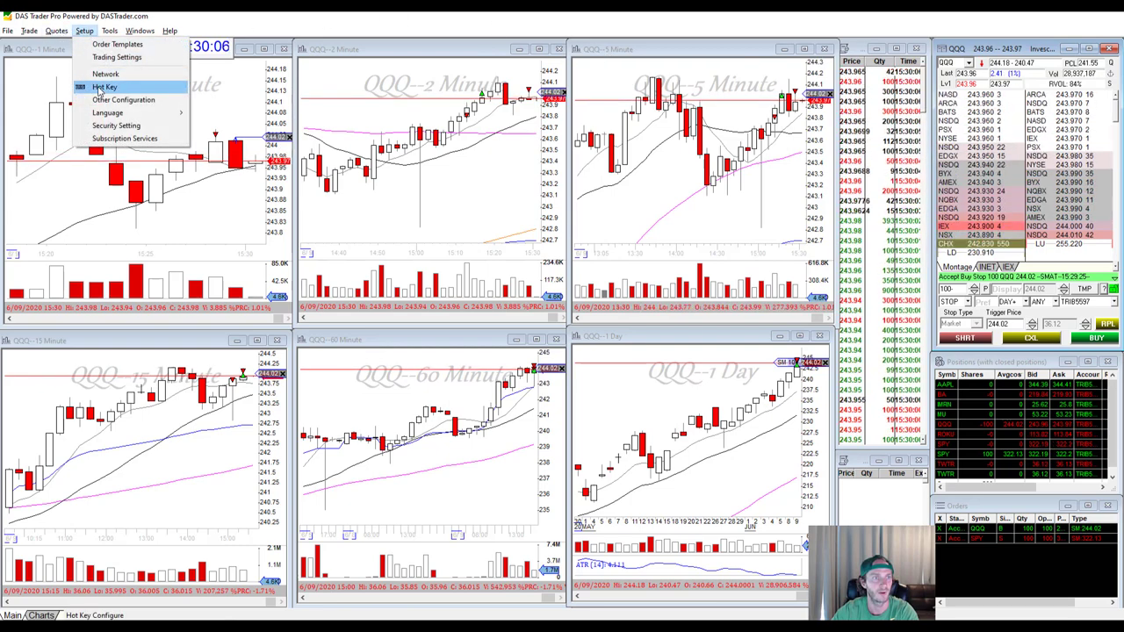
# View the Break Even hotkey script under Setup > Hot Key, then cancel without changes.
pyautogui.click(105, 86)
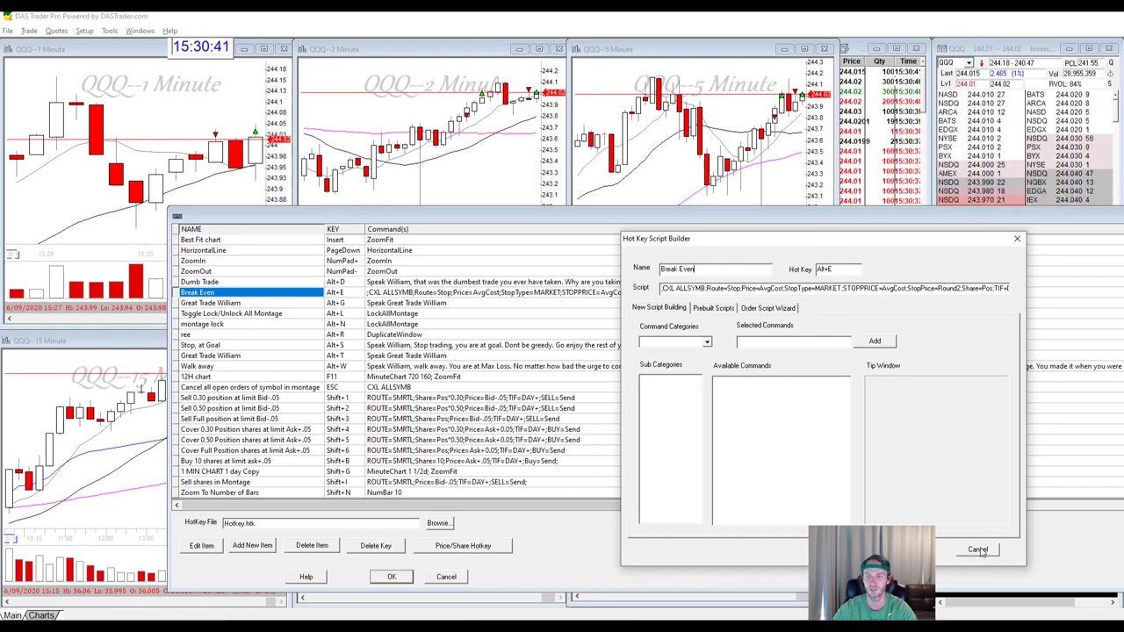
pyautogui.click(977, 549)
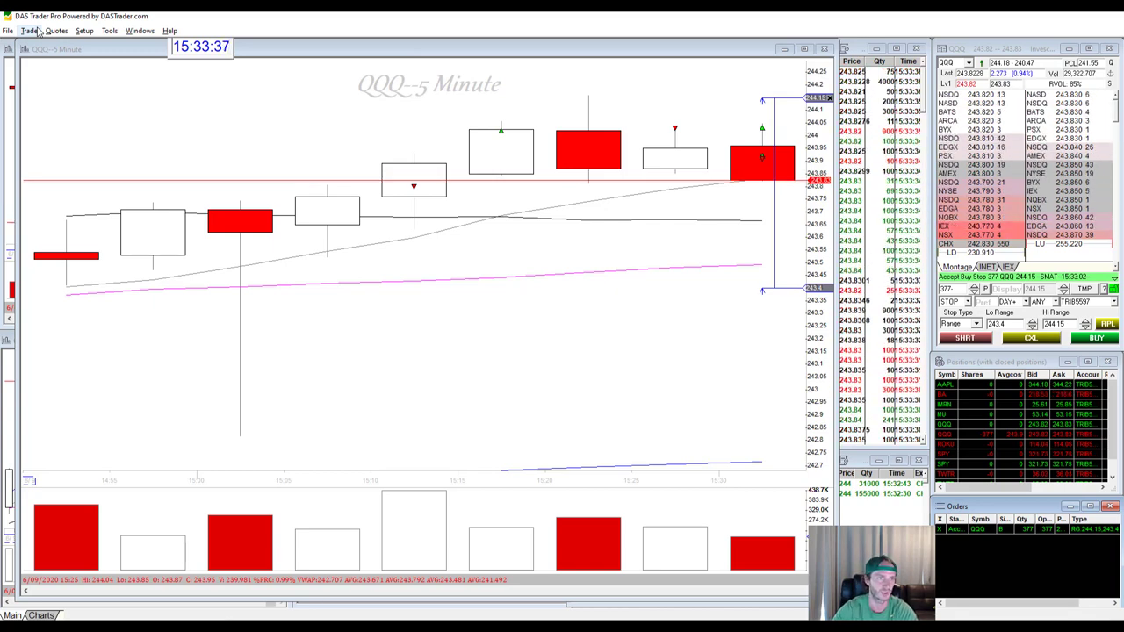
# Commit the edited multiplier in the range 2r1 hotkey script and save the hotkey list.
pyautogui.click(85, 31)
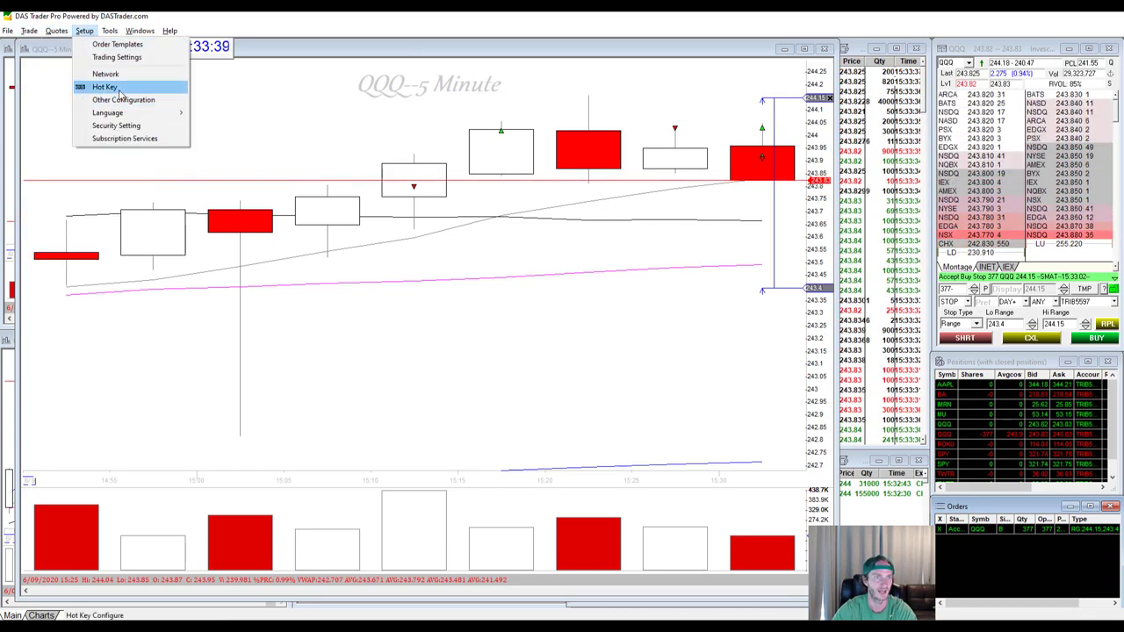
pyautogui.click(103, 86)
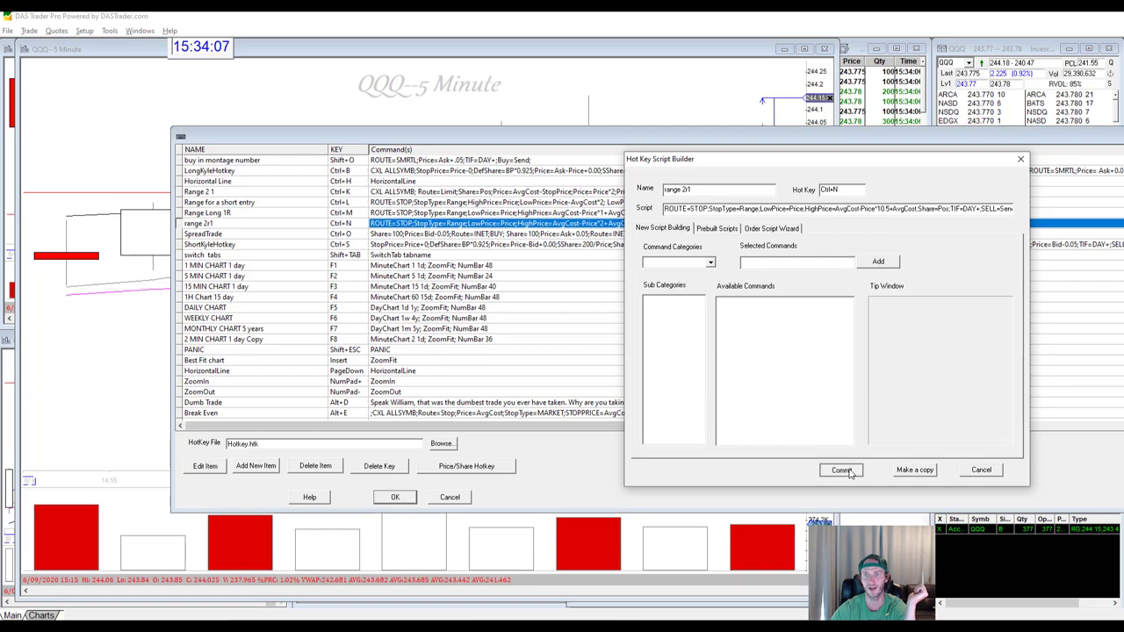
pyautogui.click(840, 470)
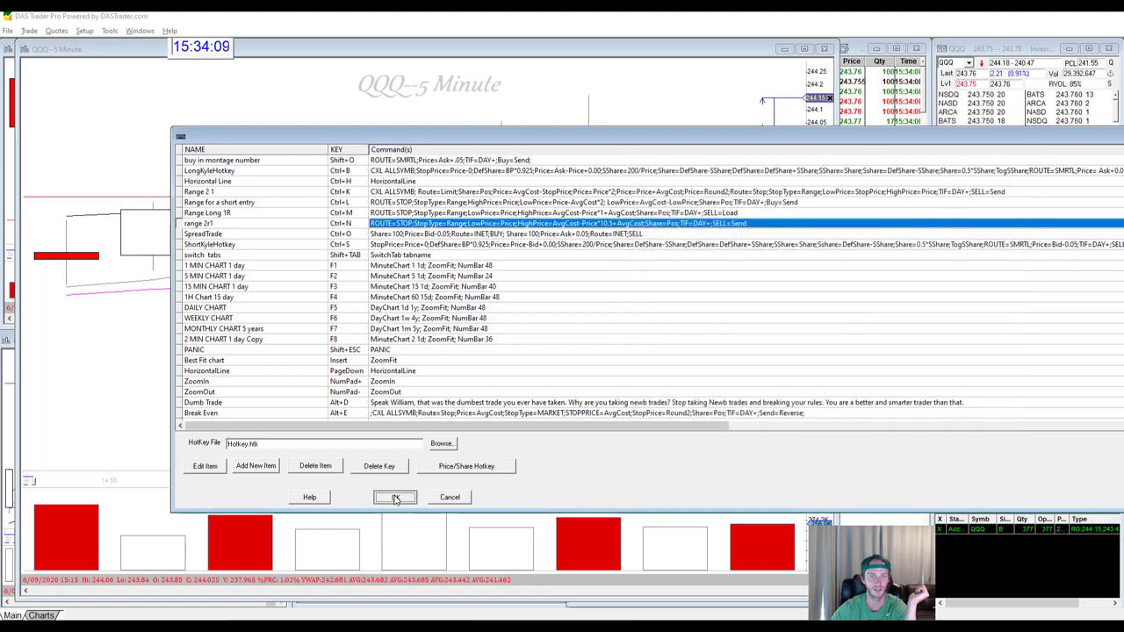
pyautogui.click(394, 497)
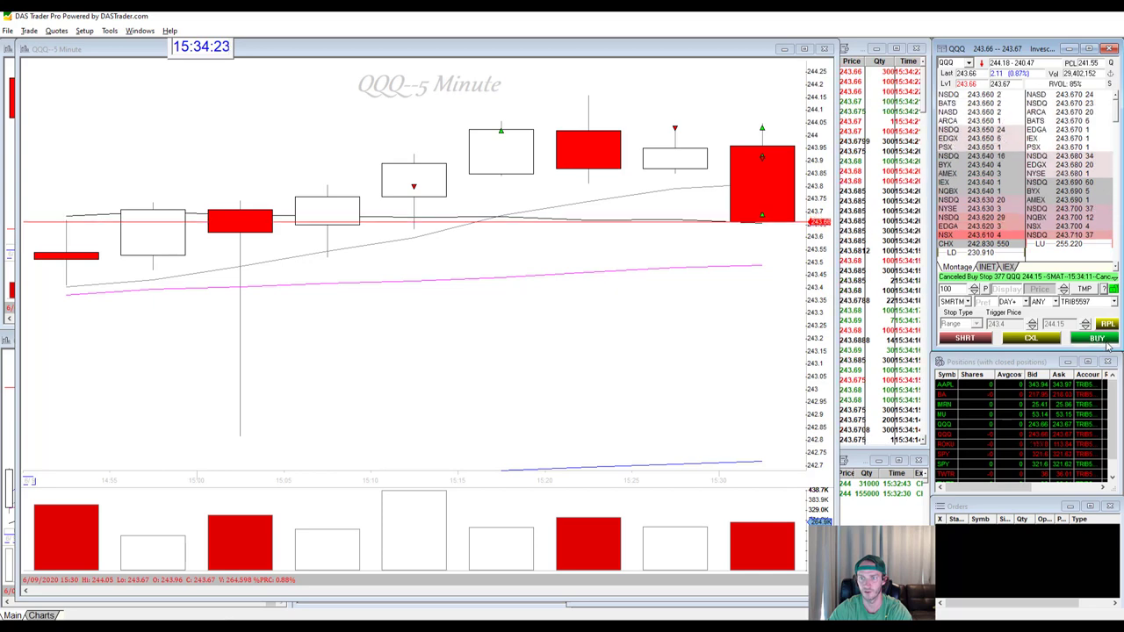
# Buy 100 shares of QQQ from the montage.
pyautogui.click(1097, 338)
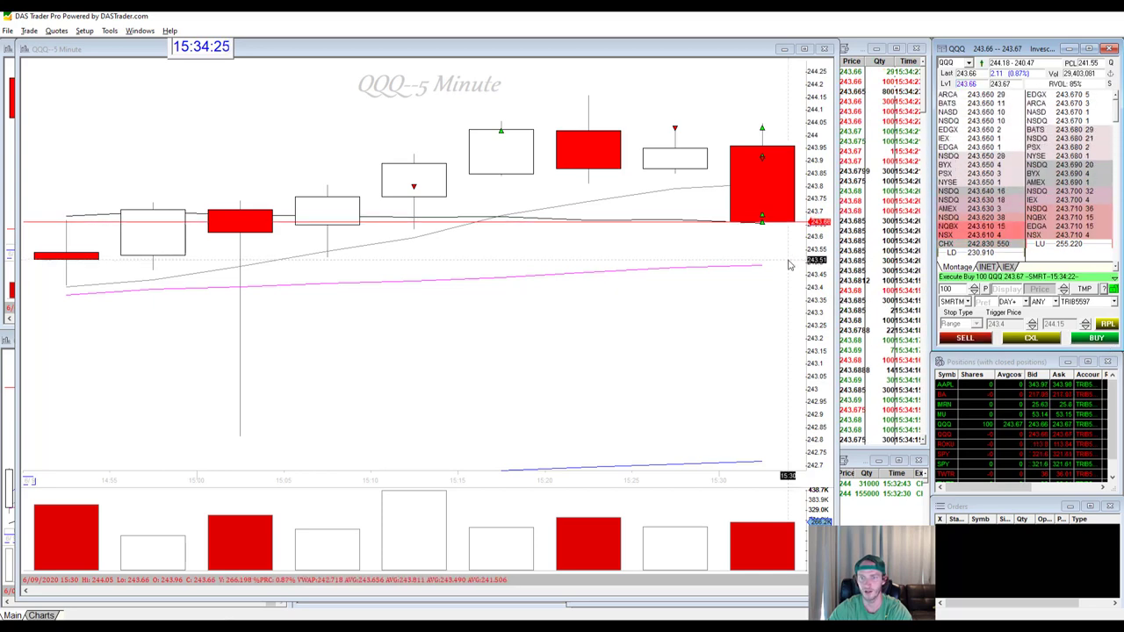